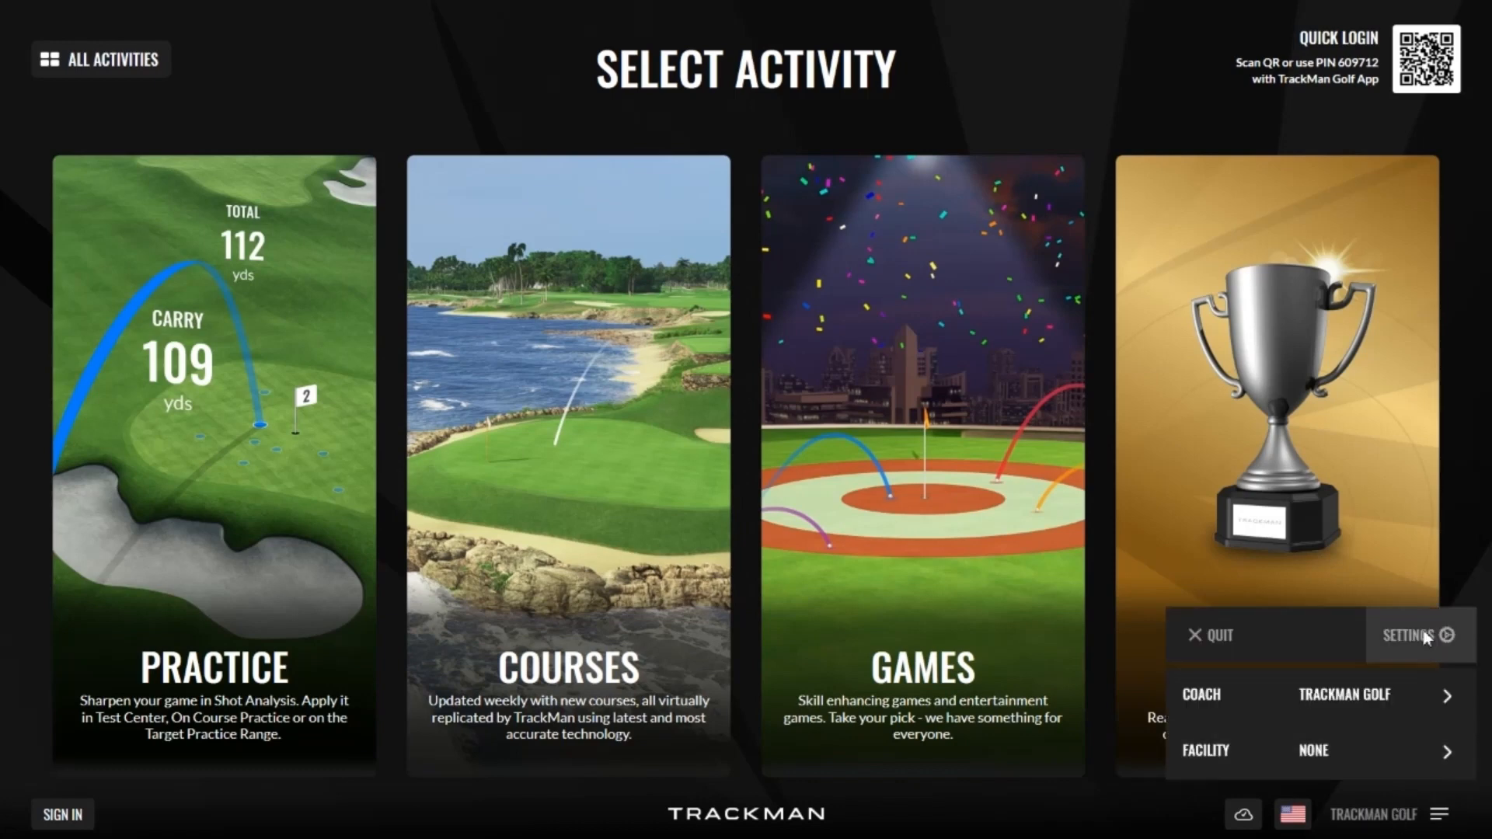
# Open Settings from Select Activity, landing on the Application tab with Entertainment home screen.
pyautogui.click(1412, 636)
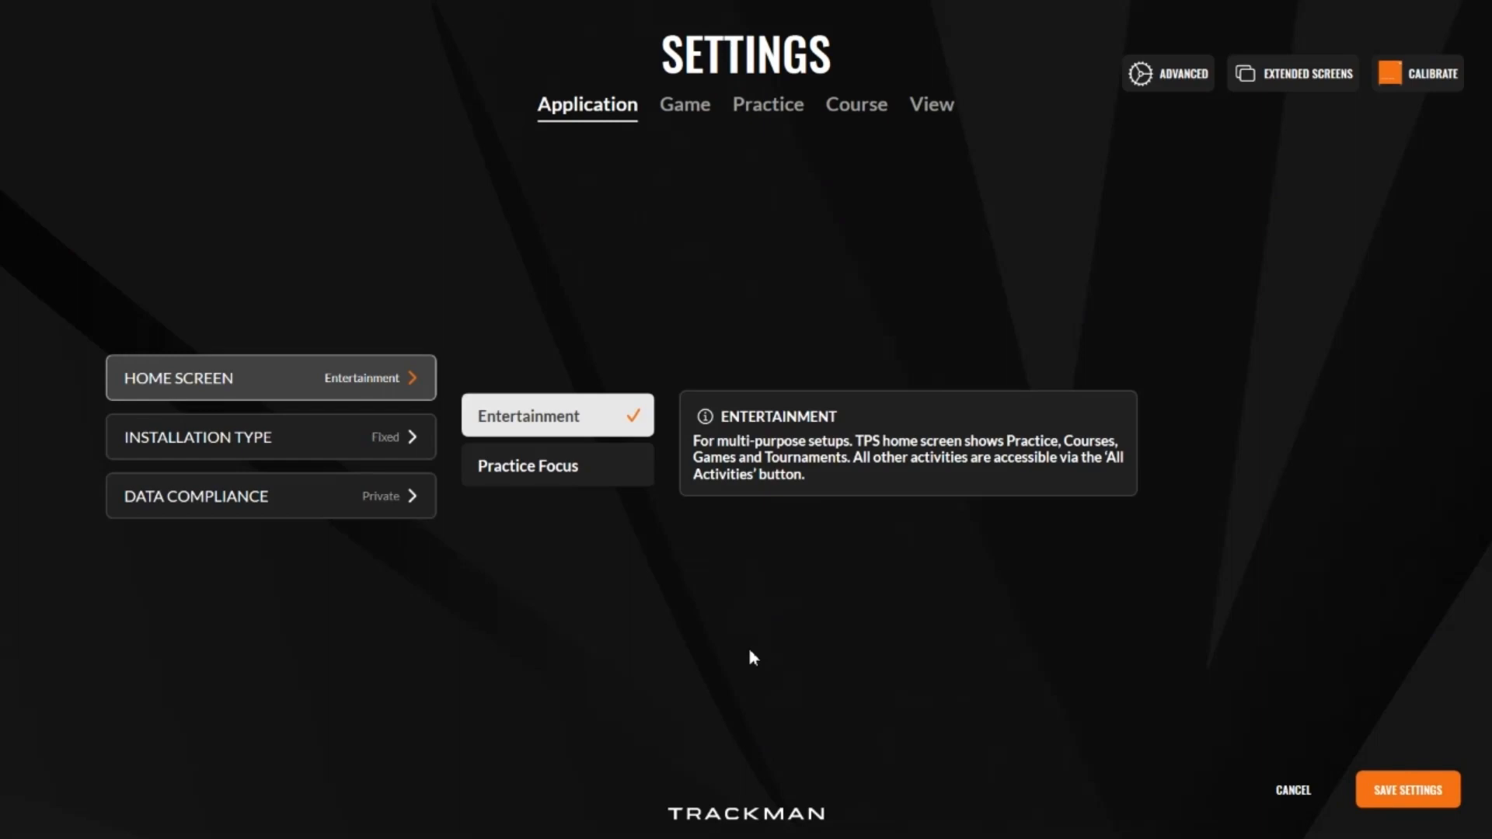
pyautogui.moveTo(692, 713)
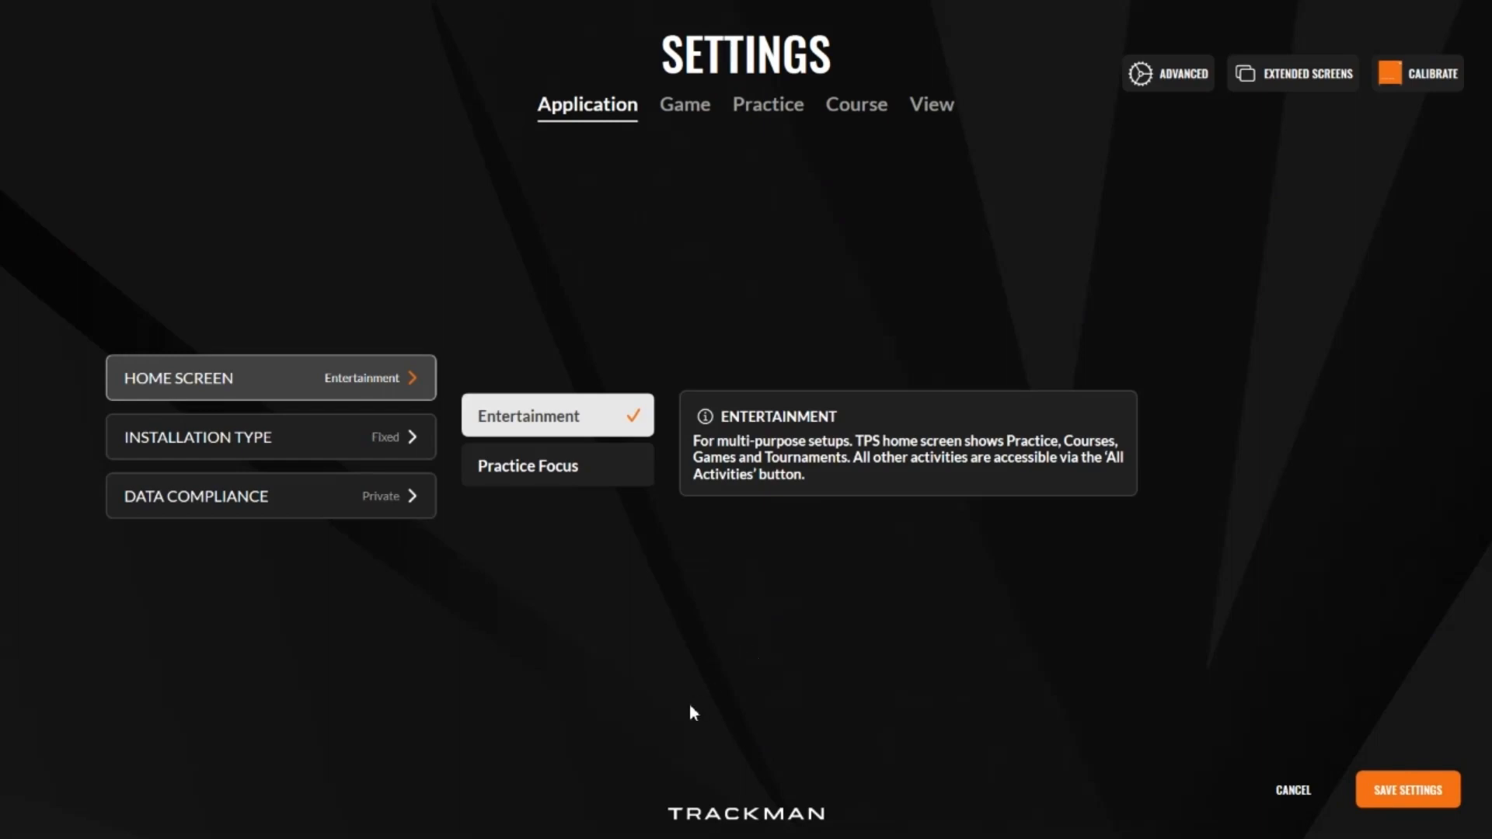
pyautogui.moveTo(665, 722)
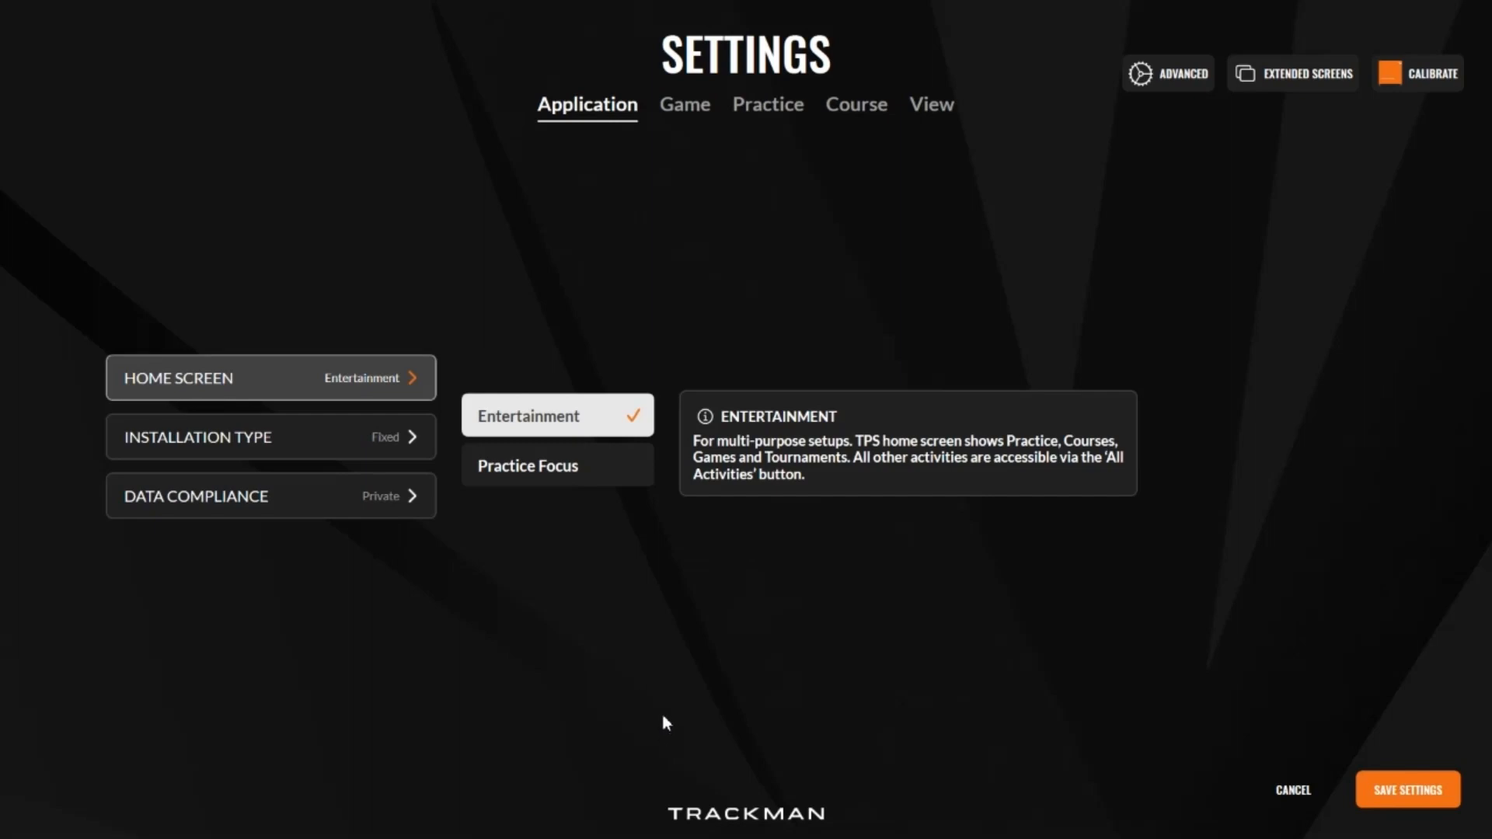
pyautogui.moveTo(378, 370)
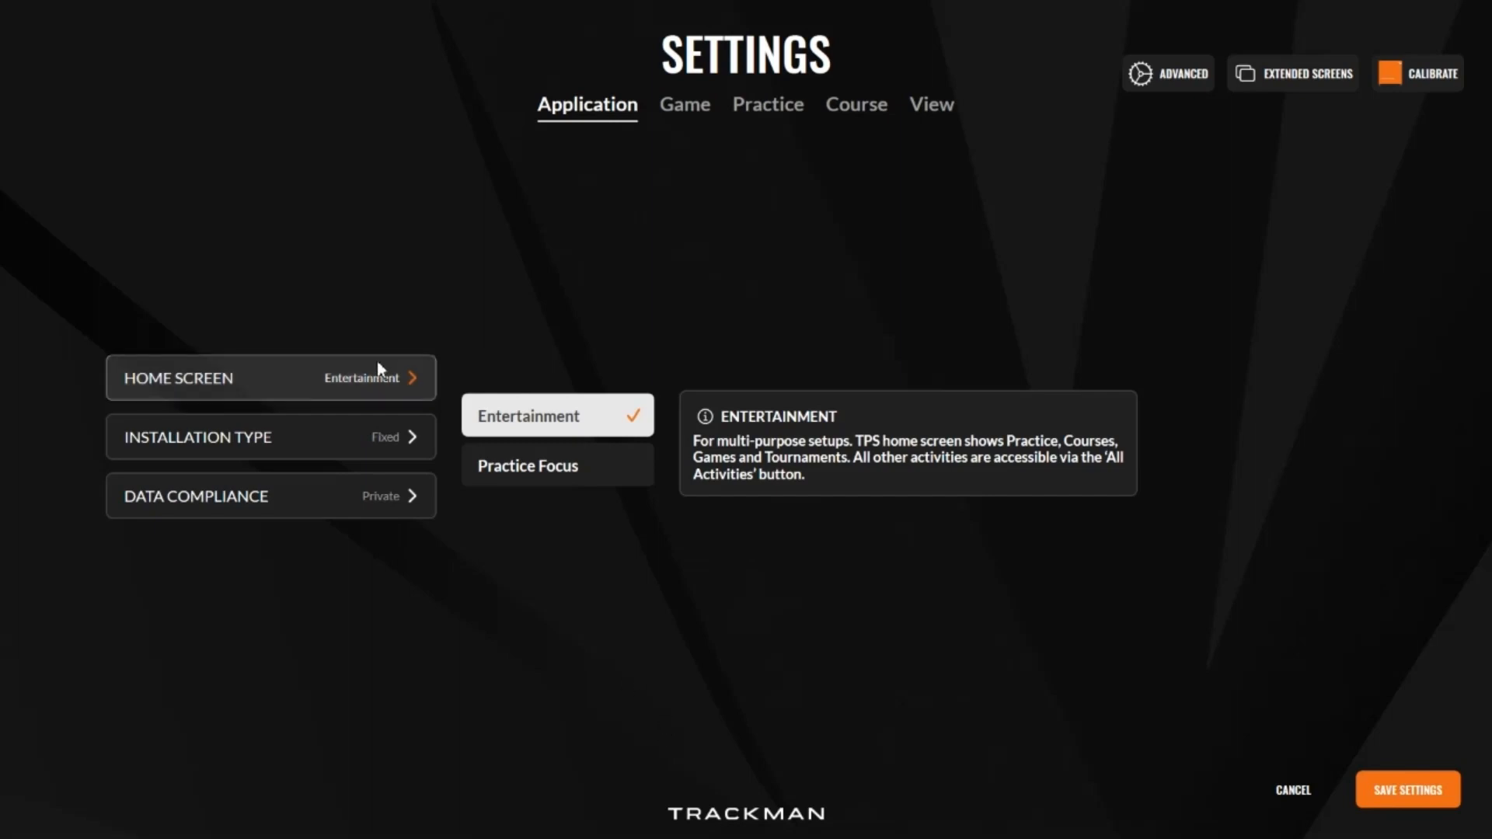
pyautogui.moveTo(308, 437)
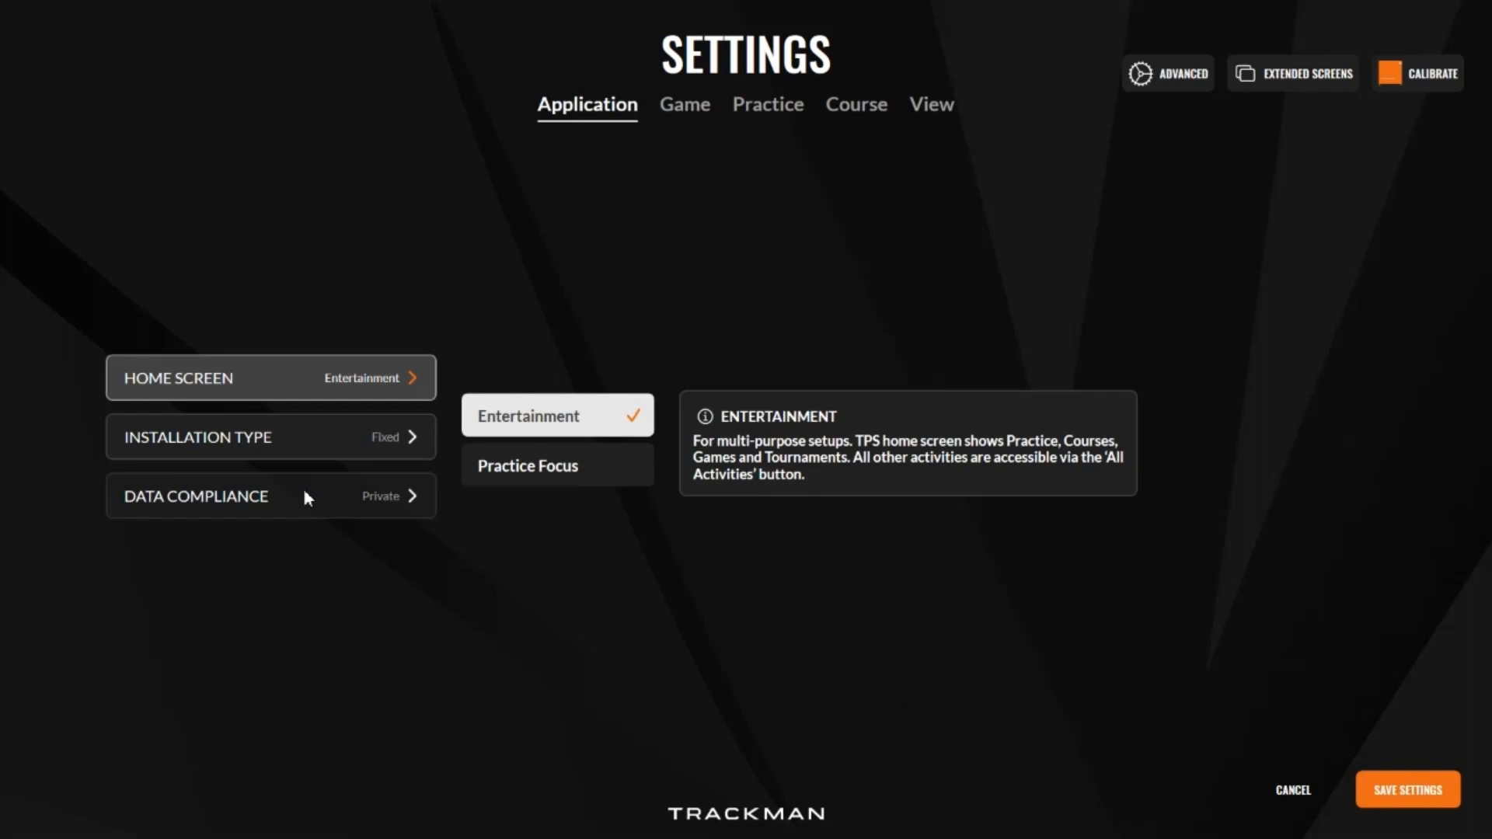
pyautogui.moveTo(684, 103)
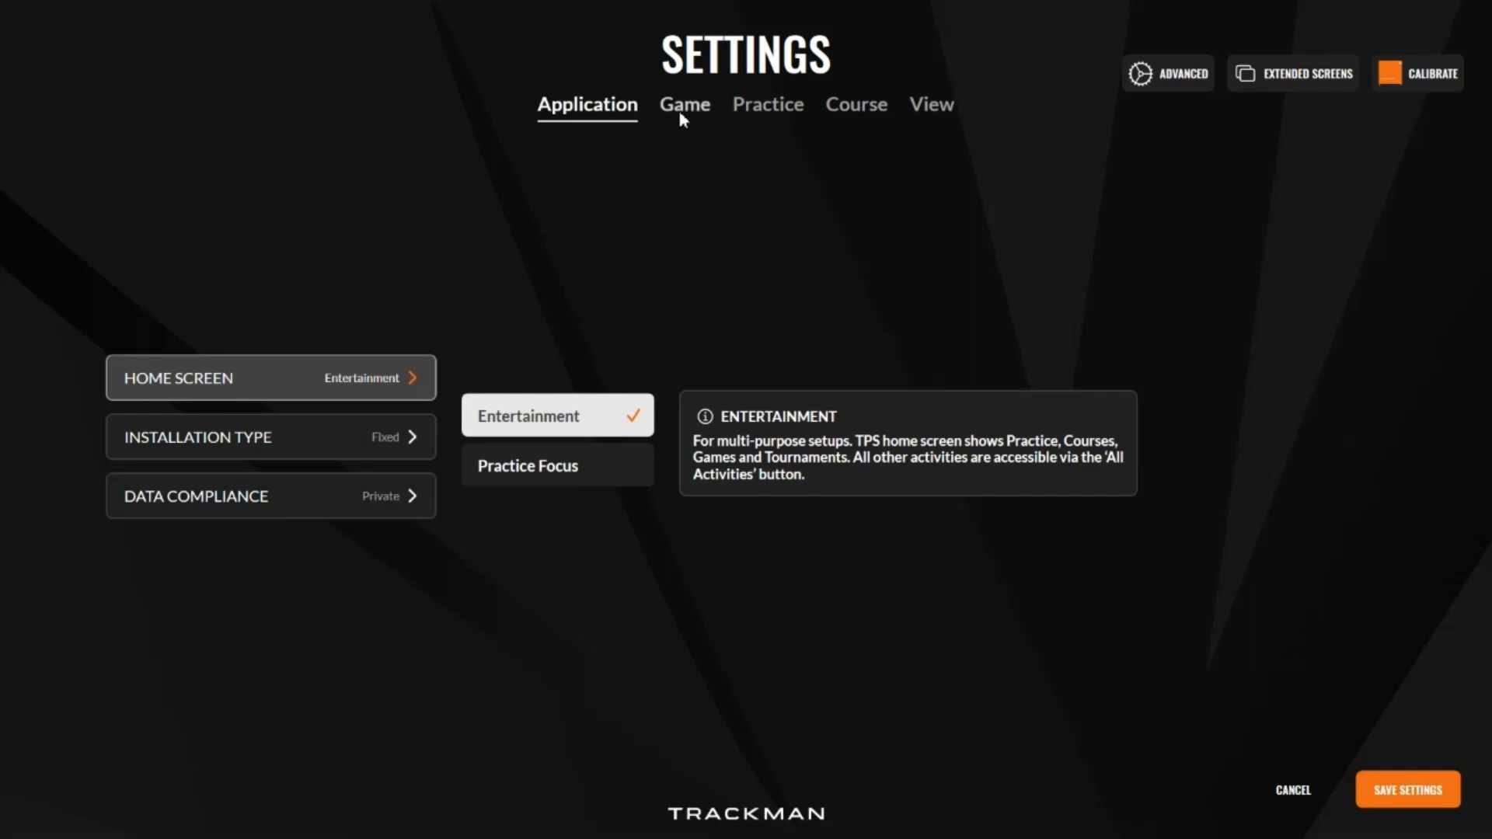
# Switch to the Game tab showing Individual – Stroke (Gross) game type.
pyautogui.click(684, 105)
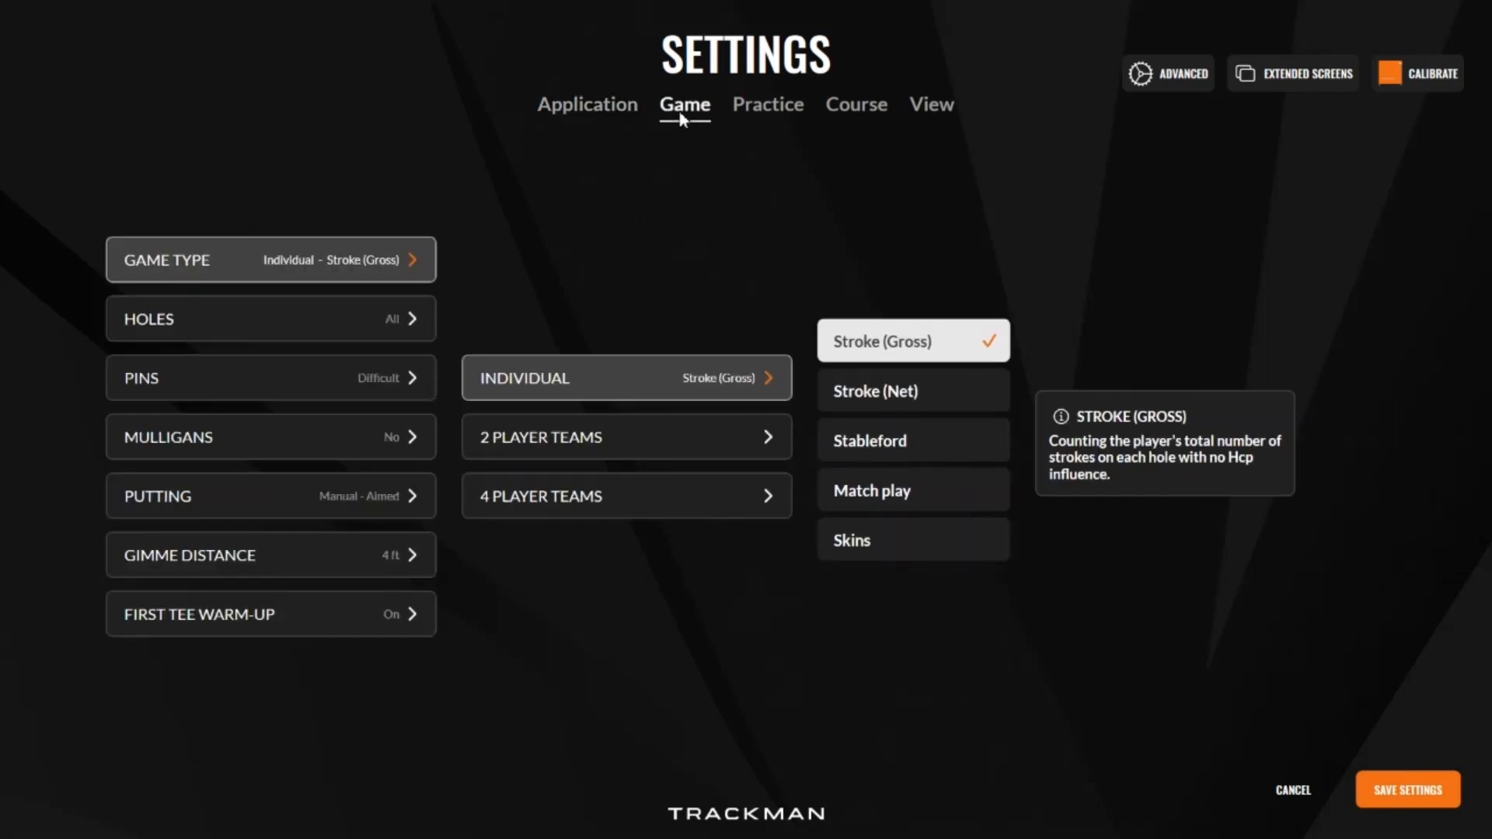
pyautogui.moveTo(627, 188)
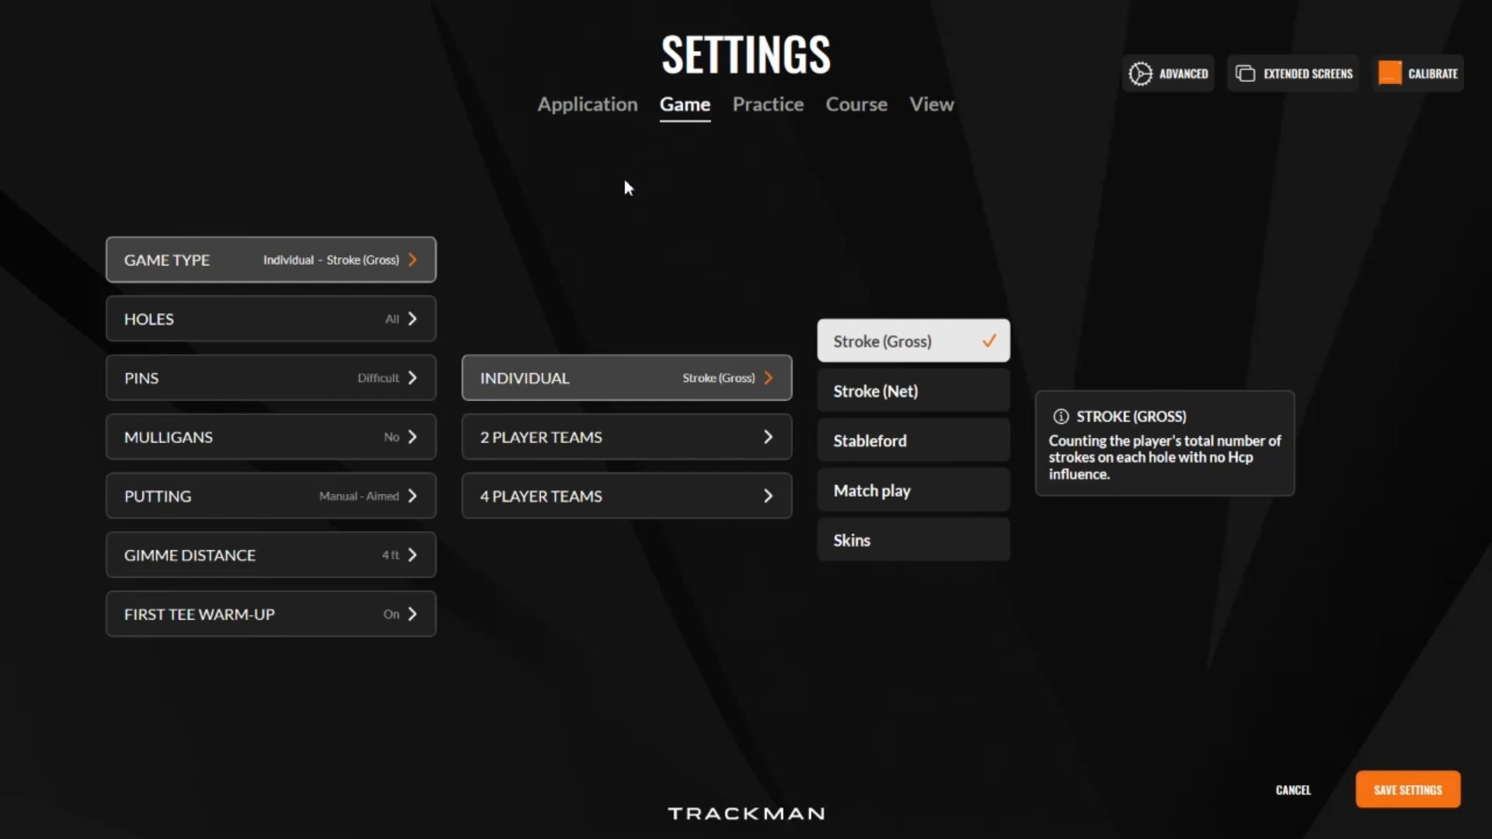
pyautogui.moveTo(942, 333)
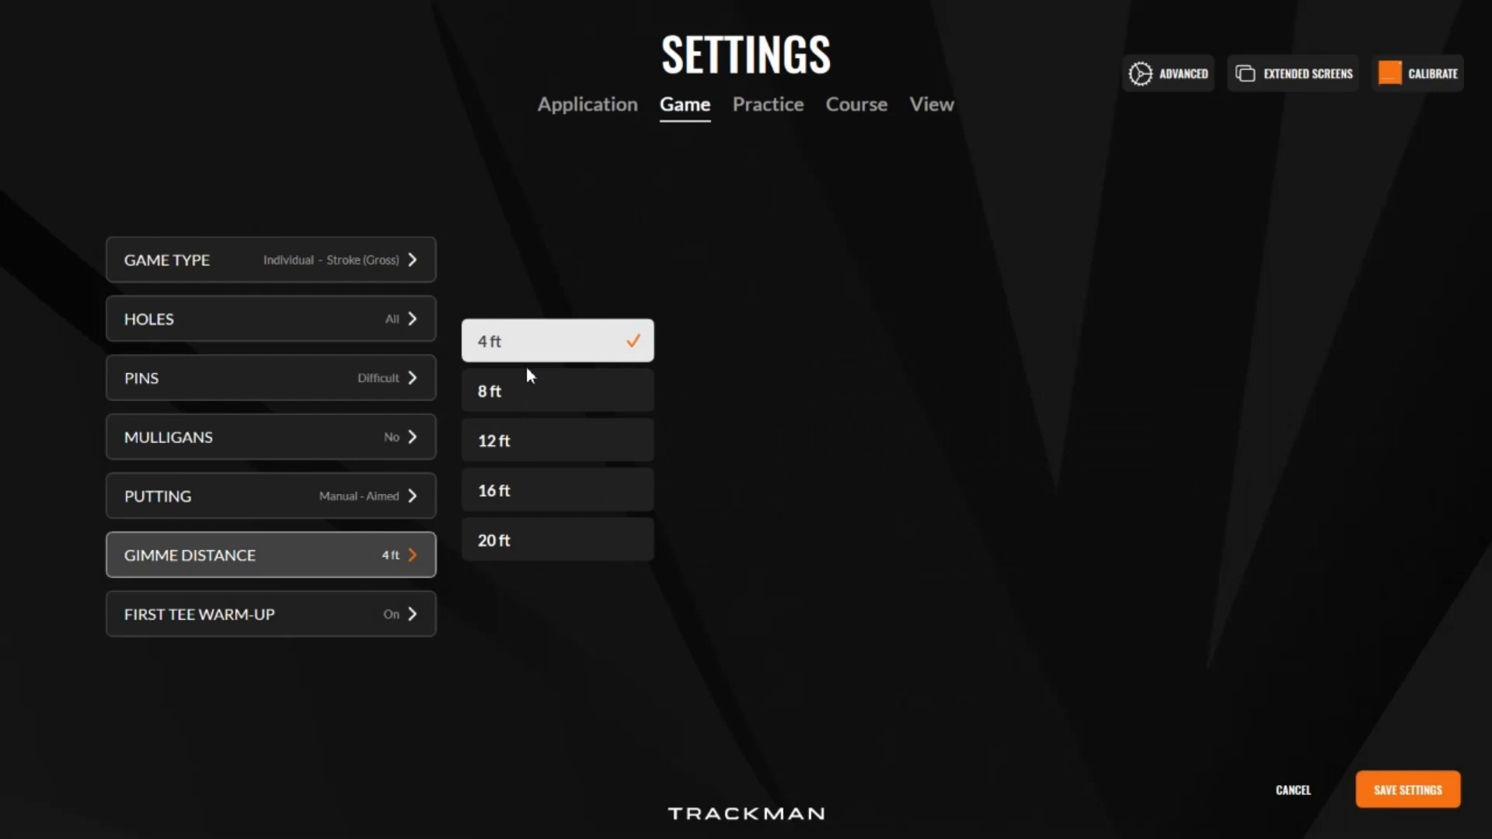
pyautogui.moveTo(767, 103)
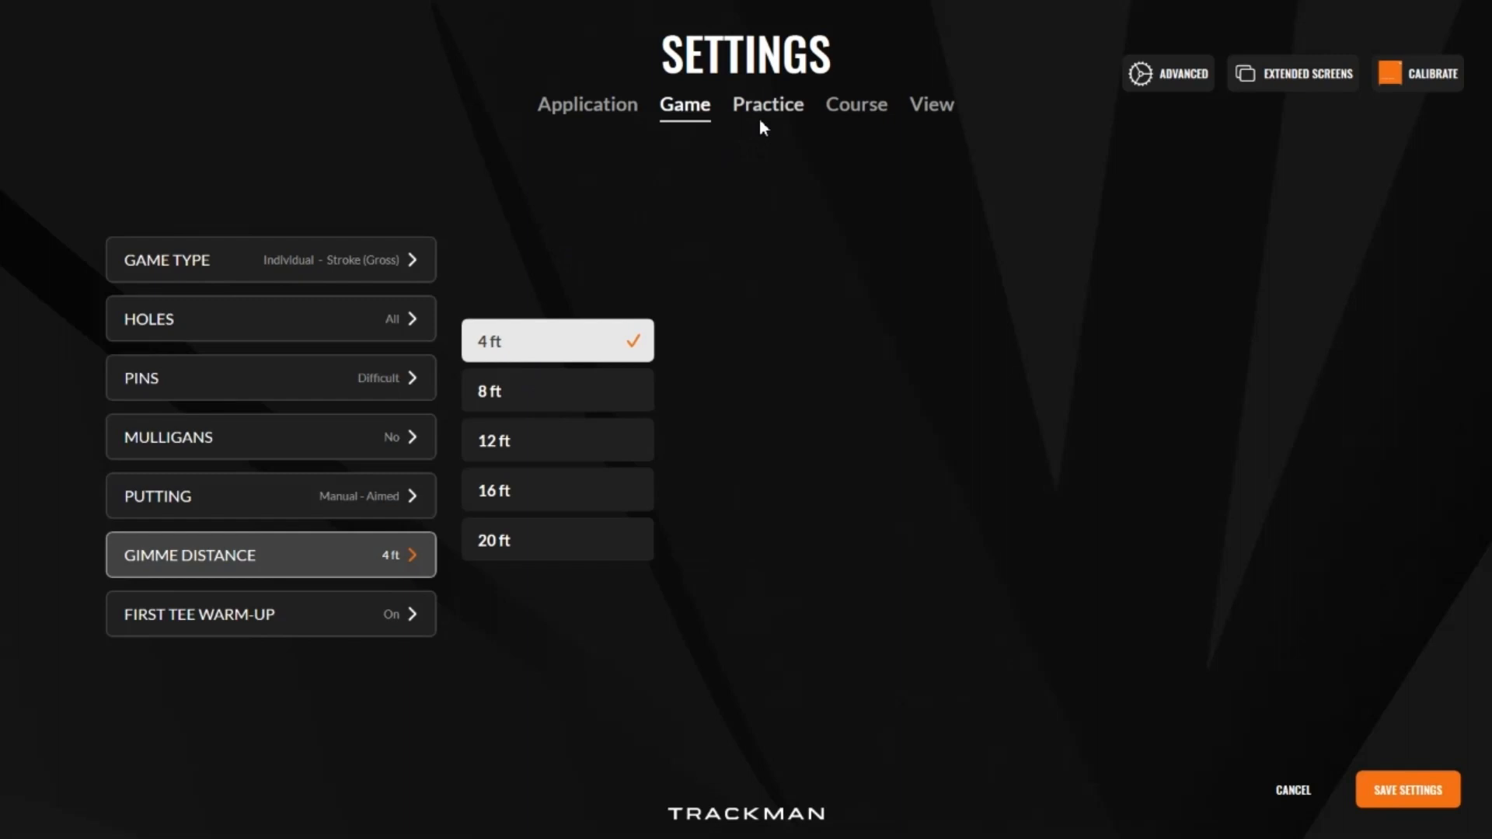
# Browse the Practice and Course tabs, ending on View with MediumComet tracer.
pyautogui.click(767, 105)
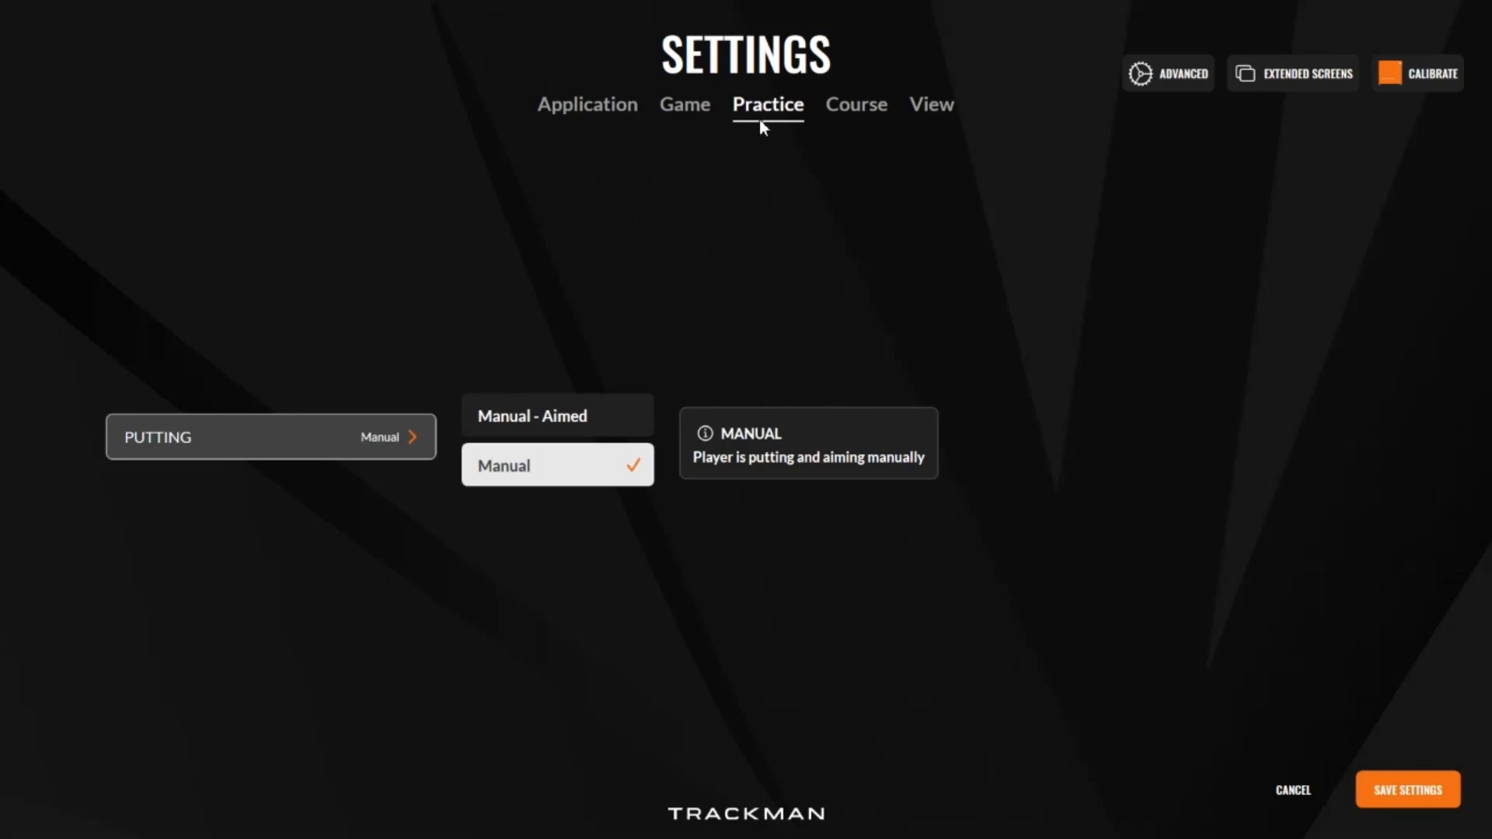
pyautogui.click(855, 104)
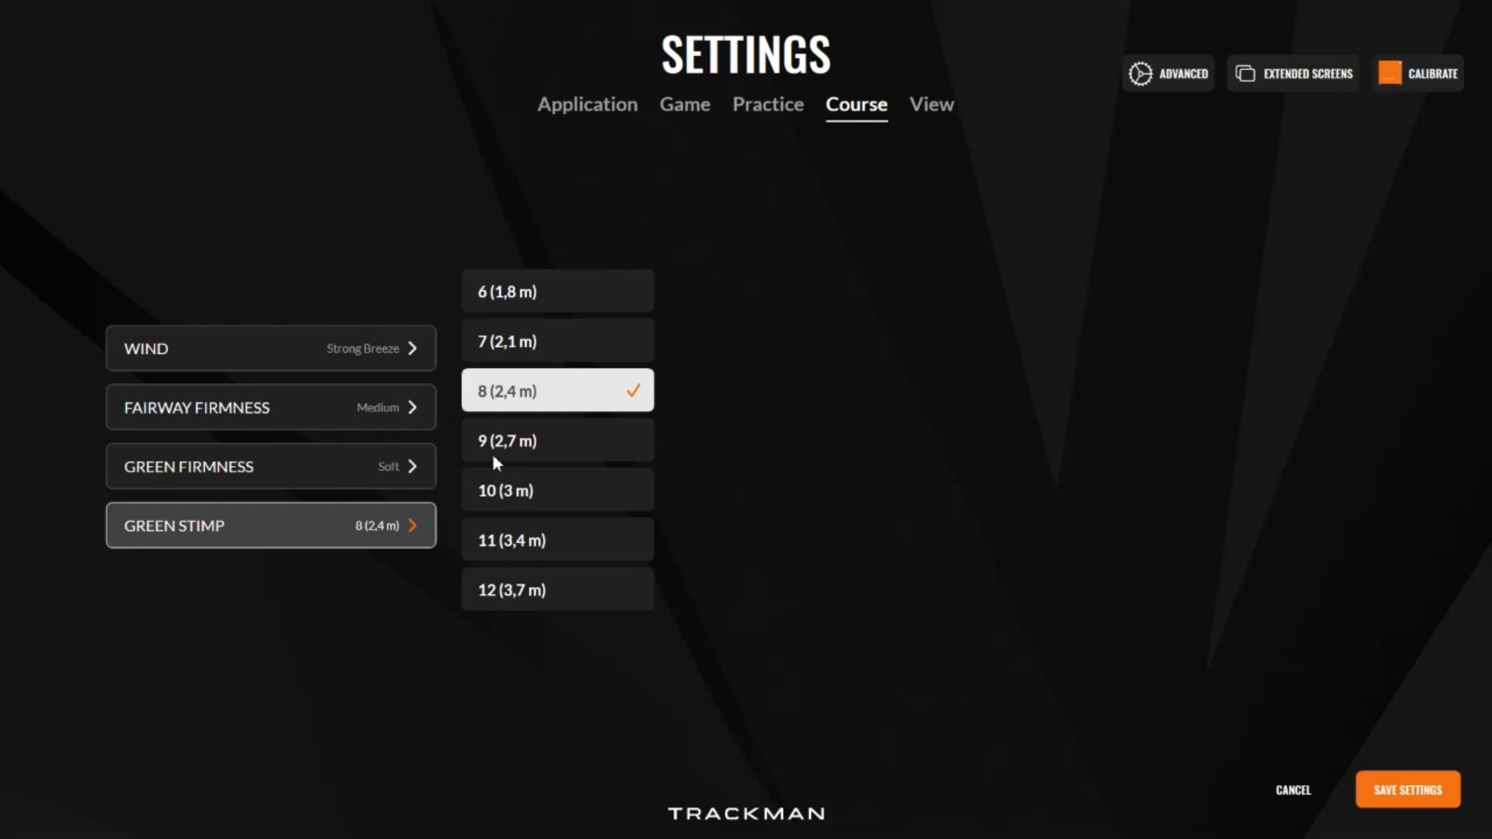
pyautogui.click(931, 105)
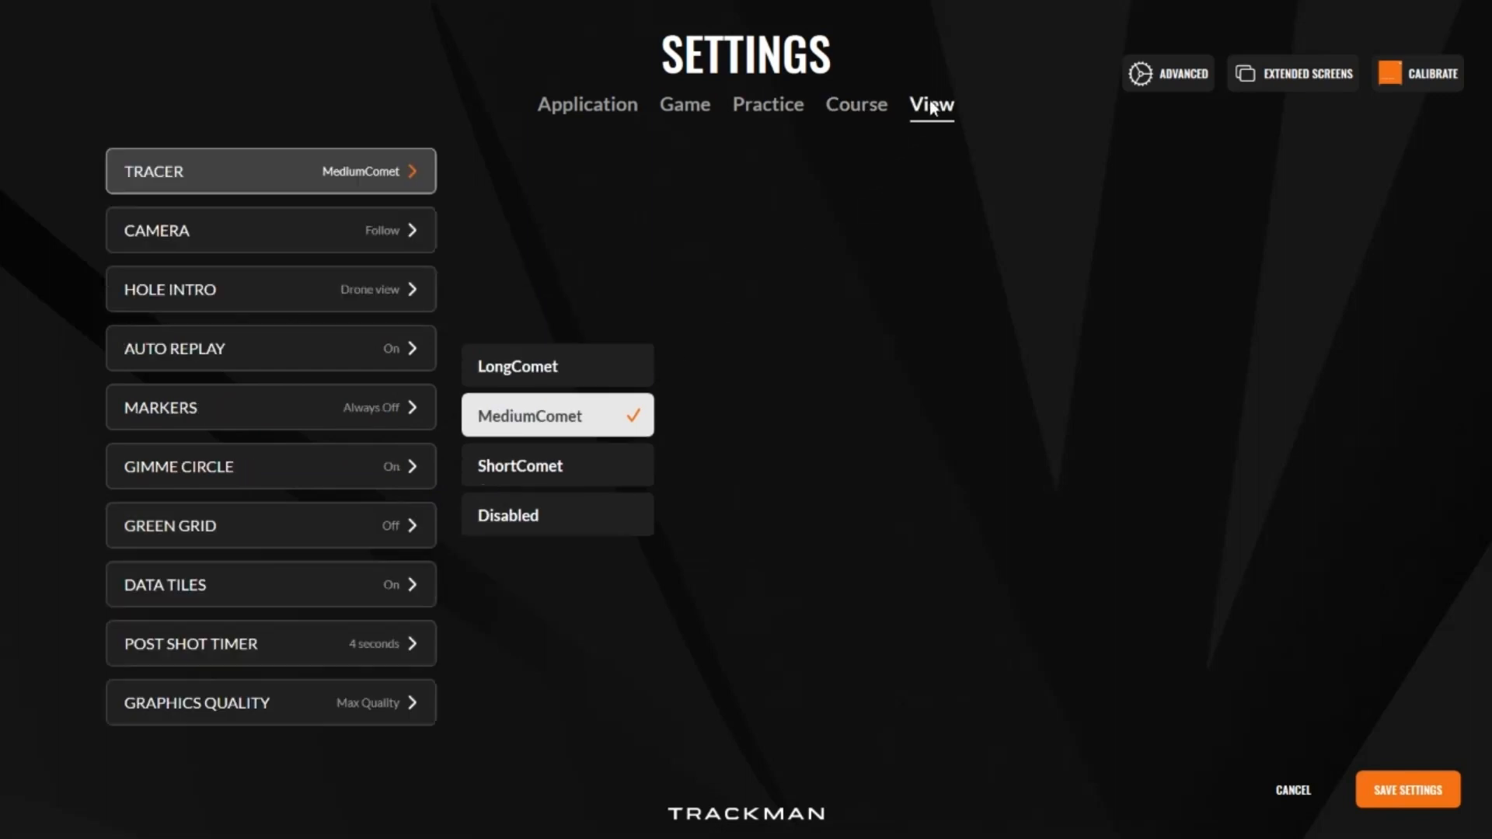
pyautogui.moveTo(693, 239)
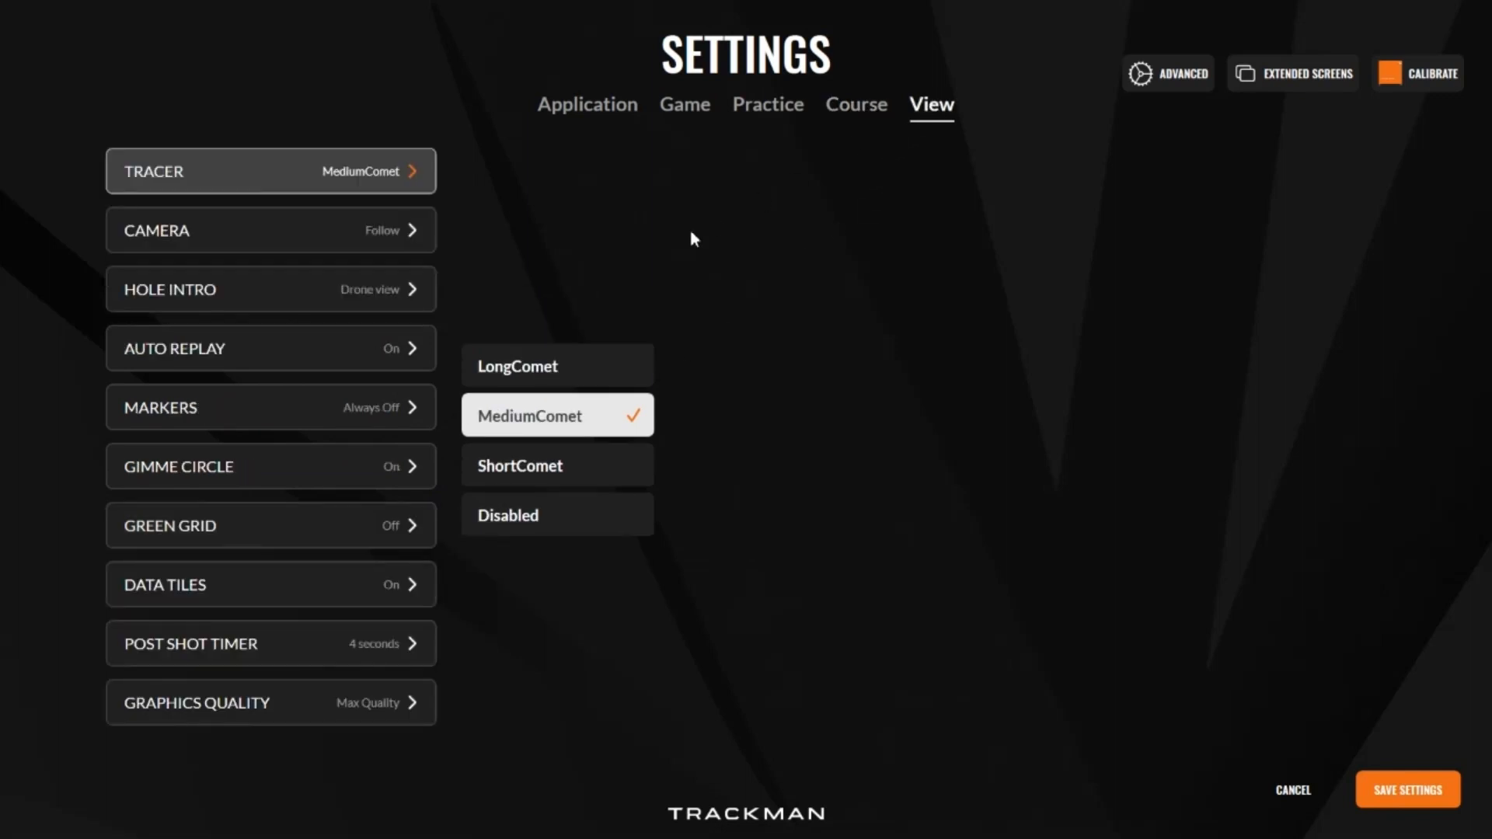
pyautogui.moveTo(369, 309)
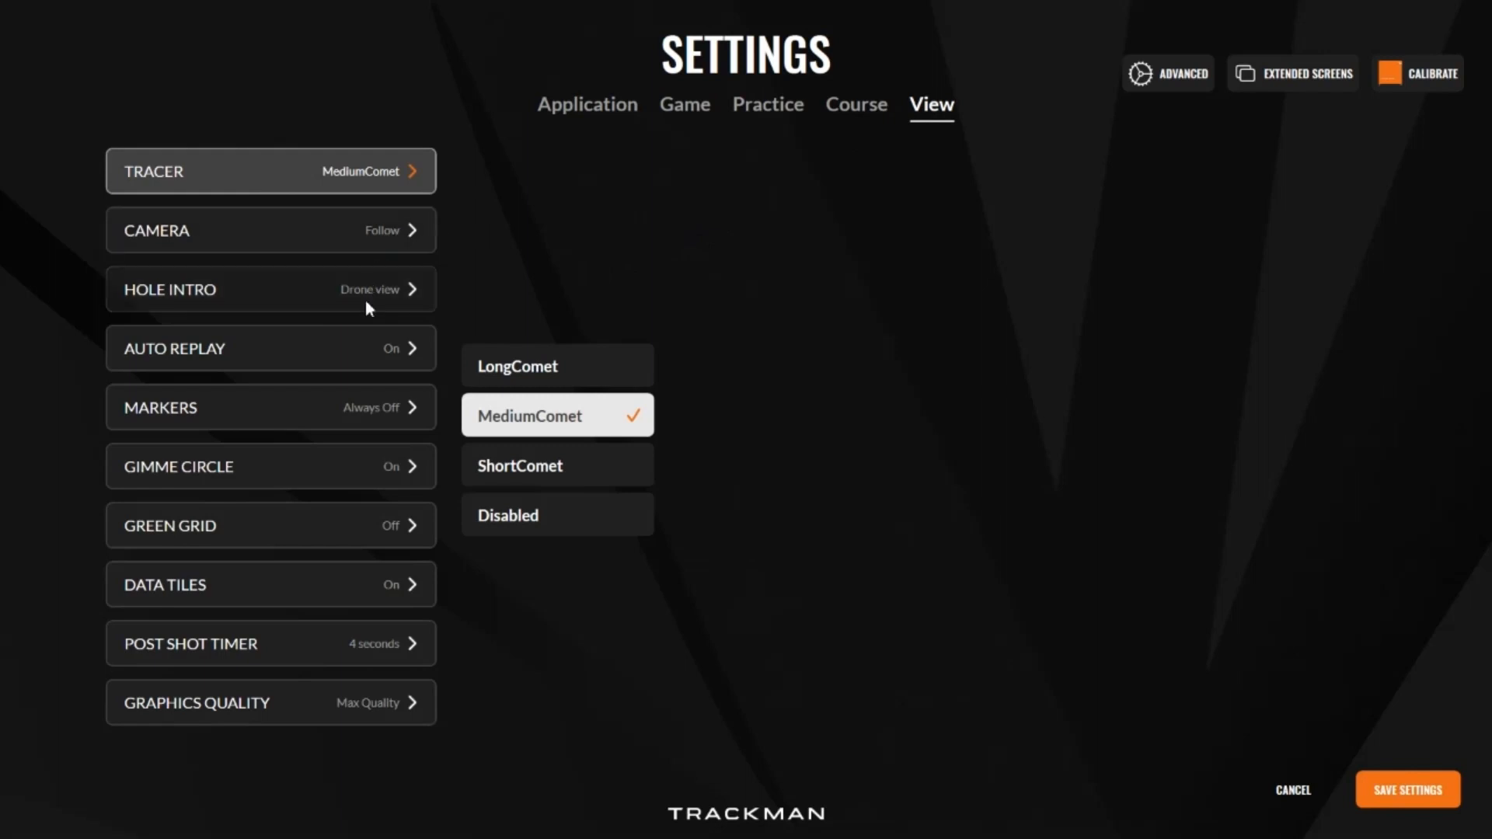
pyautogui.moveTo(530, 631)
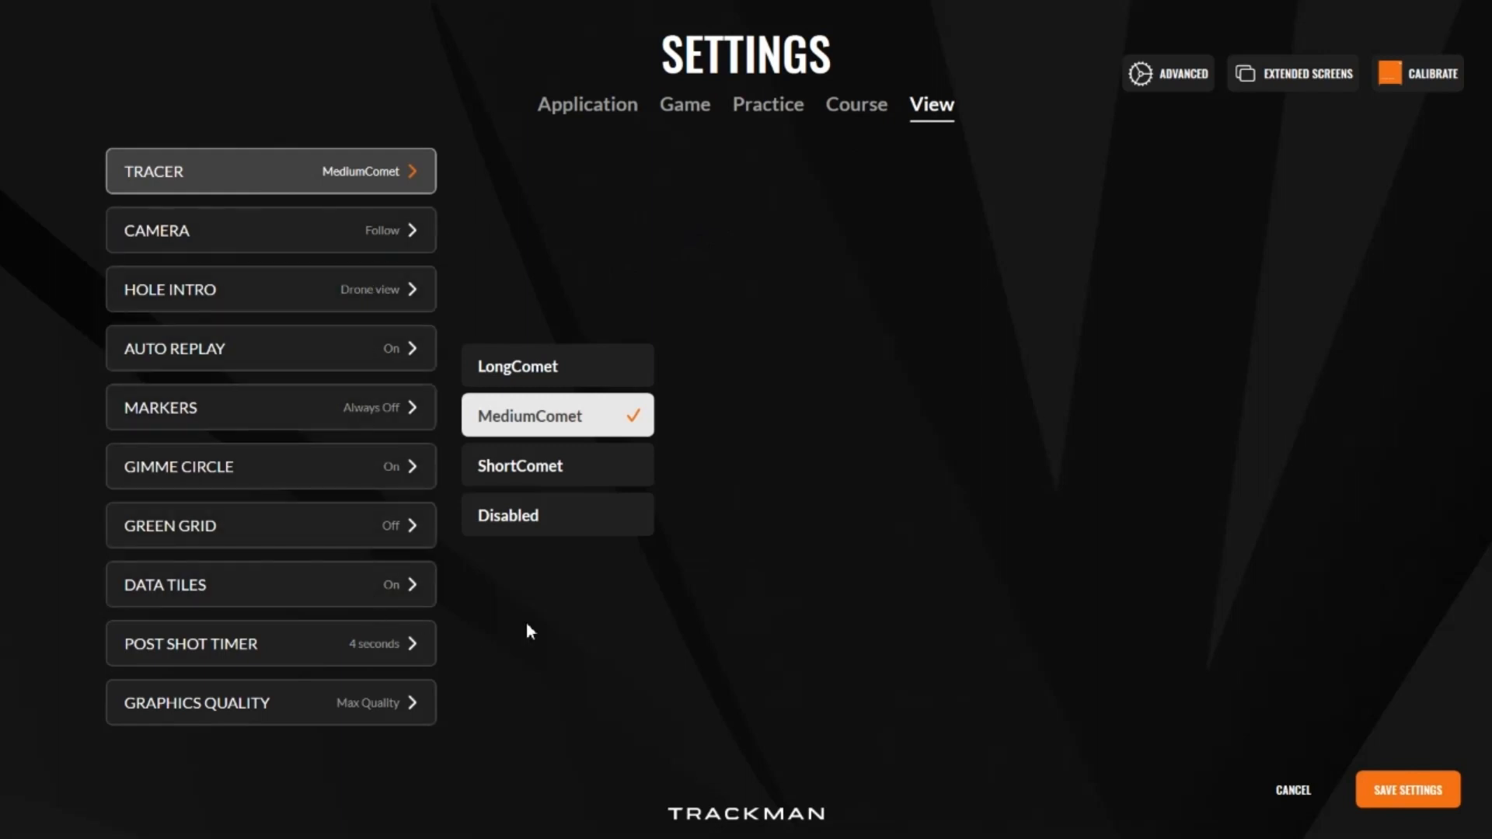
# Return to the Application tab showing the Entertainment home screen.
pyautogui.click(586, 105)
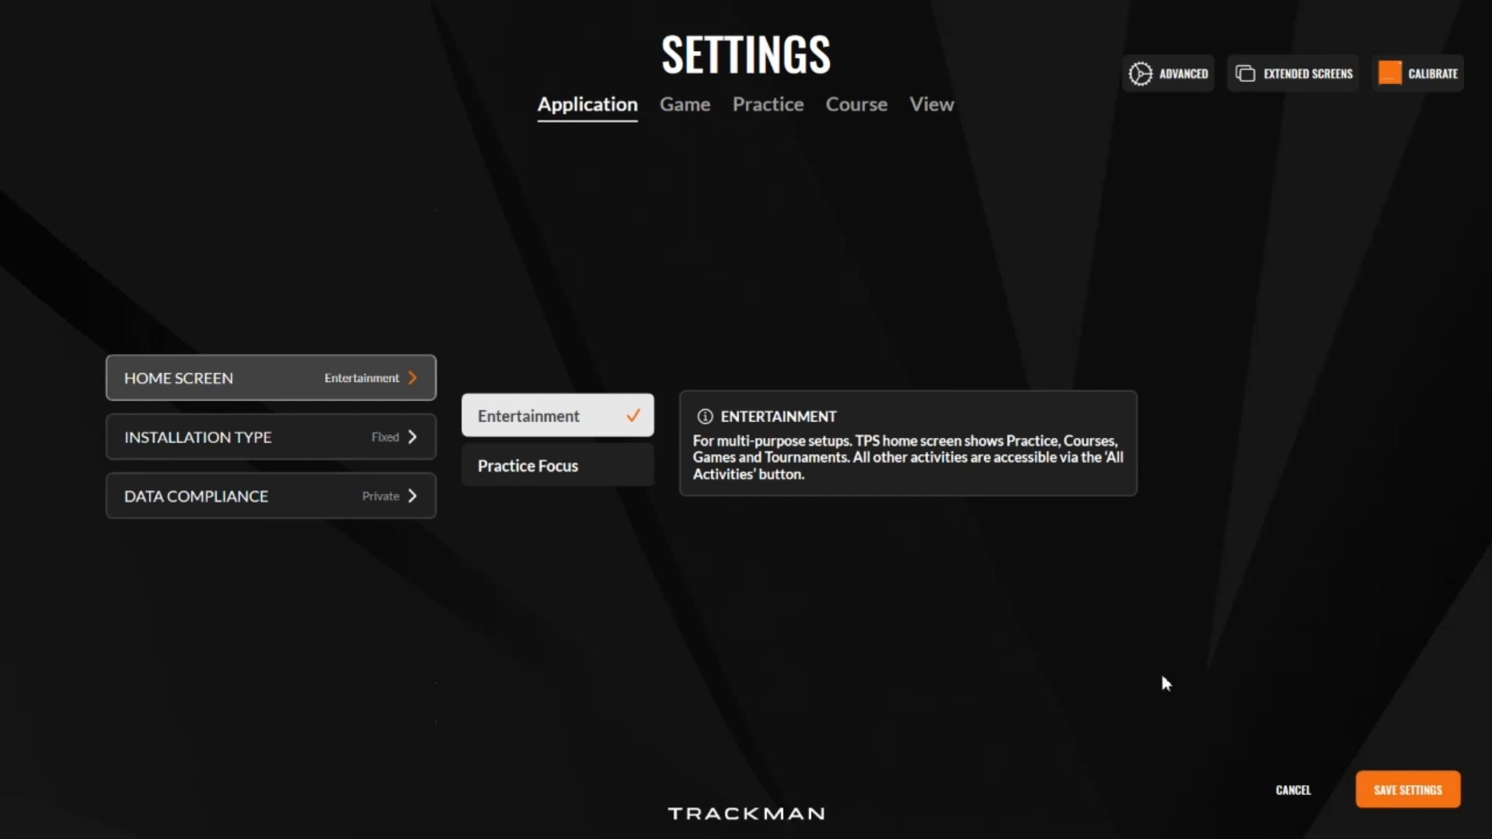
pyautogui.moveTo(1013, 292)
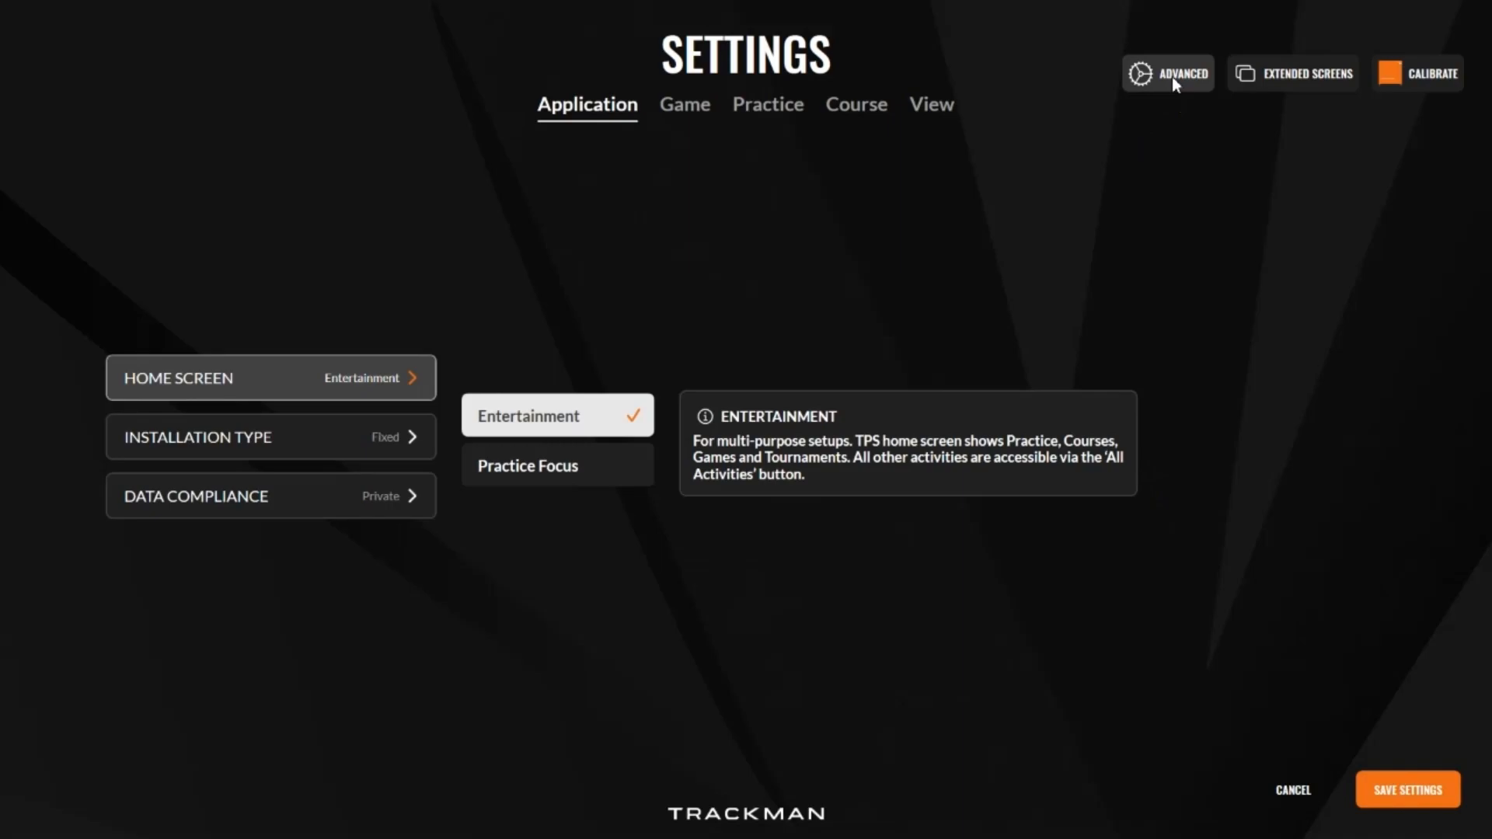
# View Advanced settings, go back, and save settings to reach Select Activity.
pyautogui.click(1167, 73)
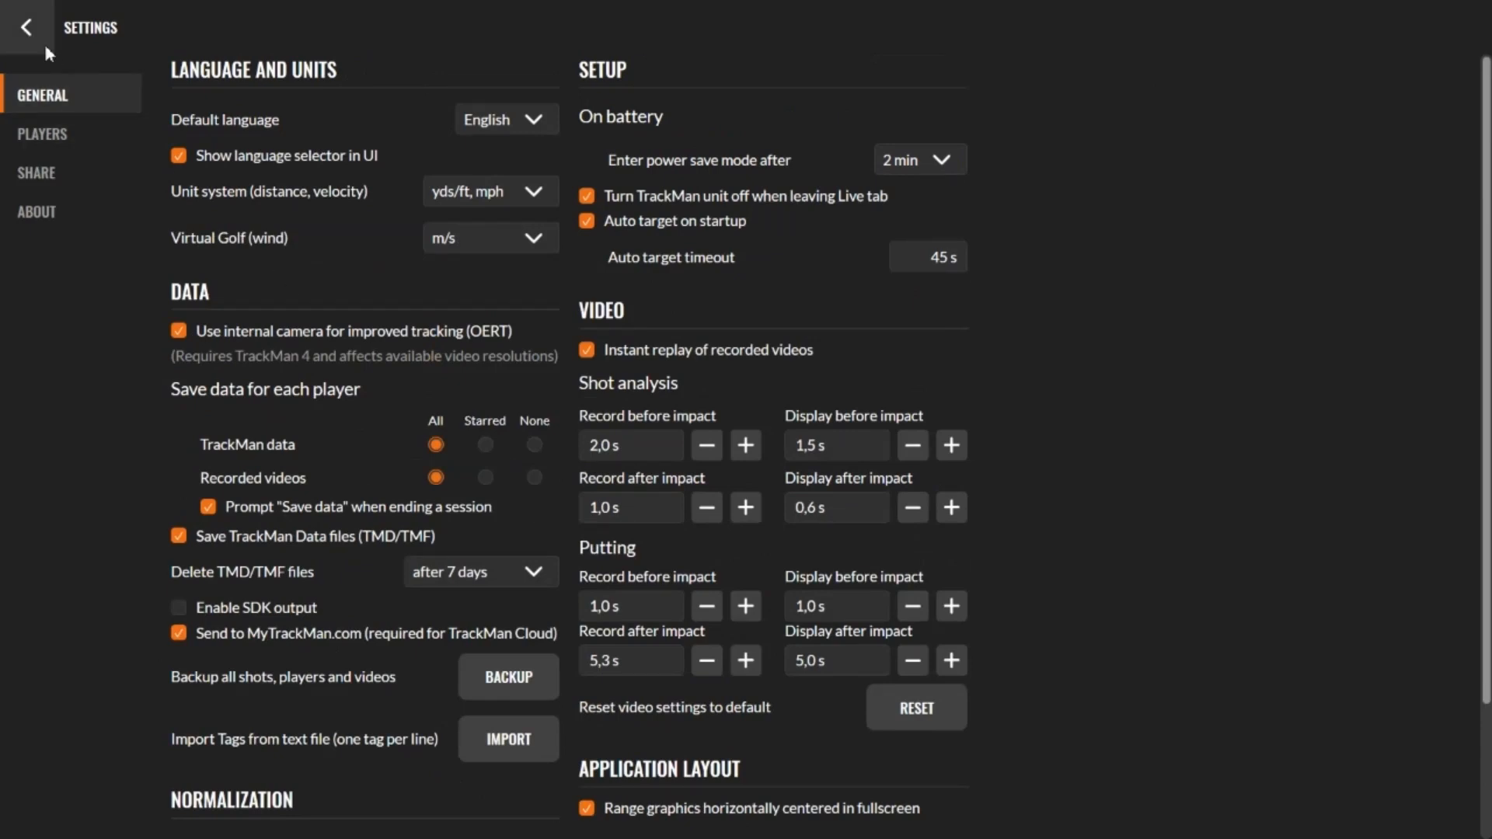
pyautogui.click(27, 27)
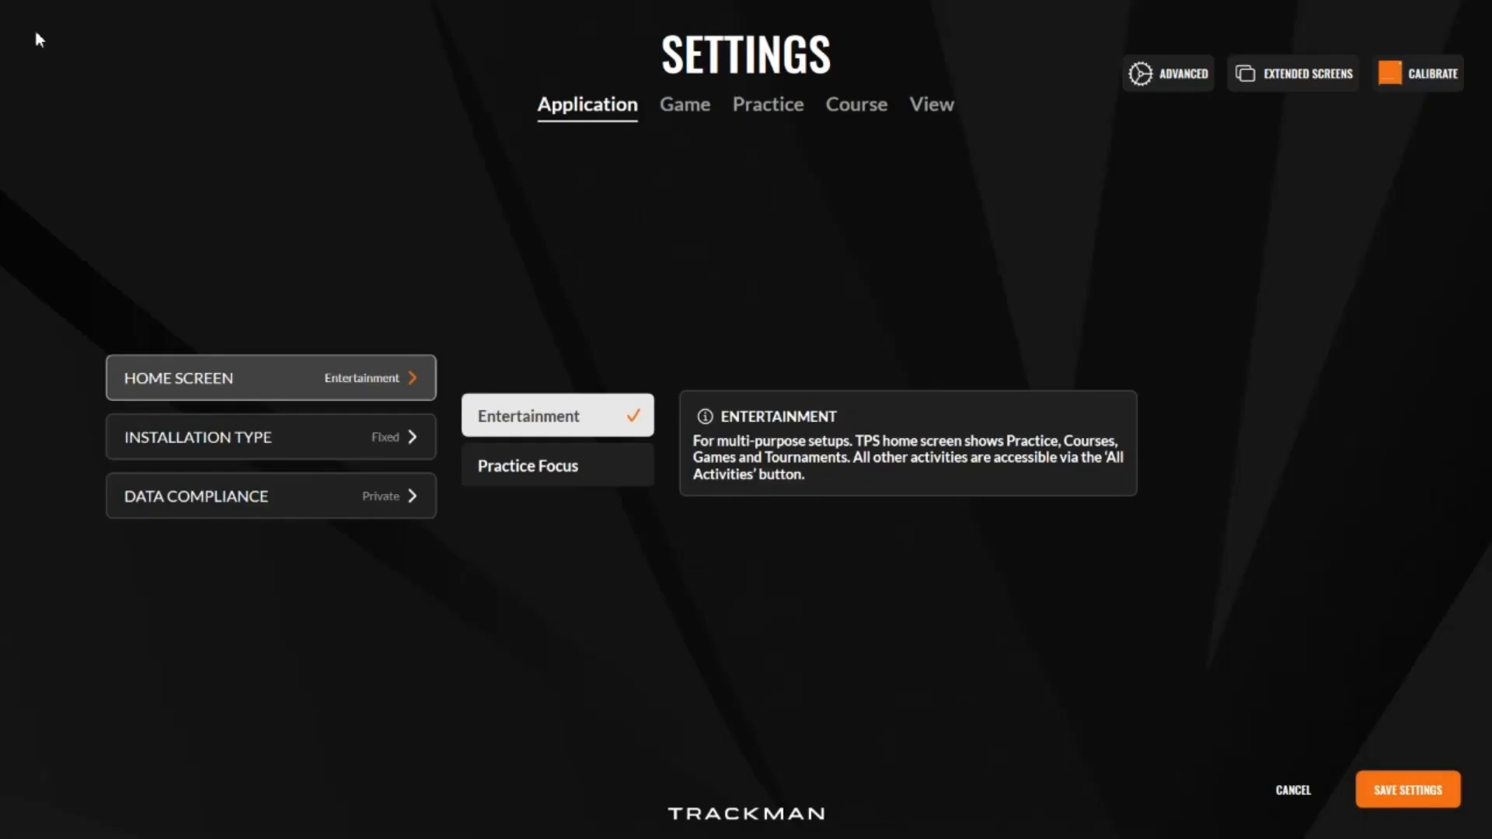
pyautogui.moveTo(1124, 622)
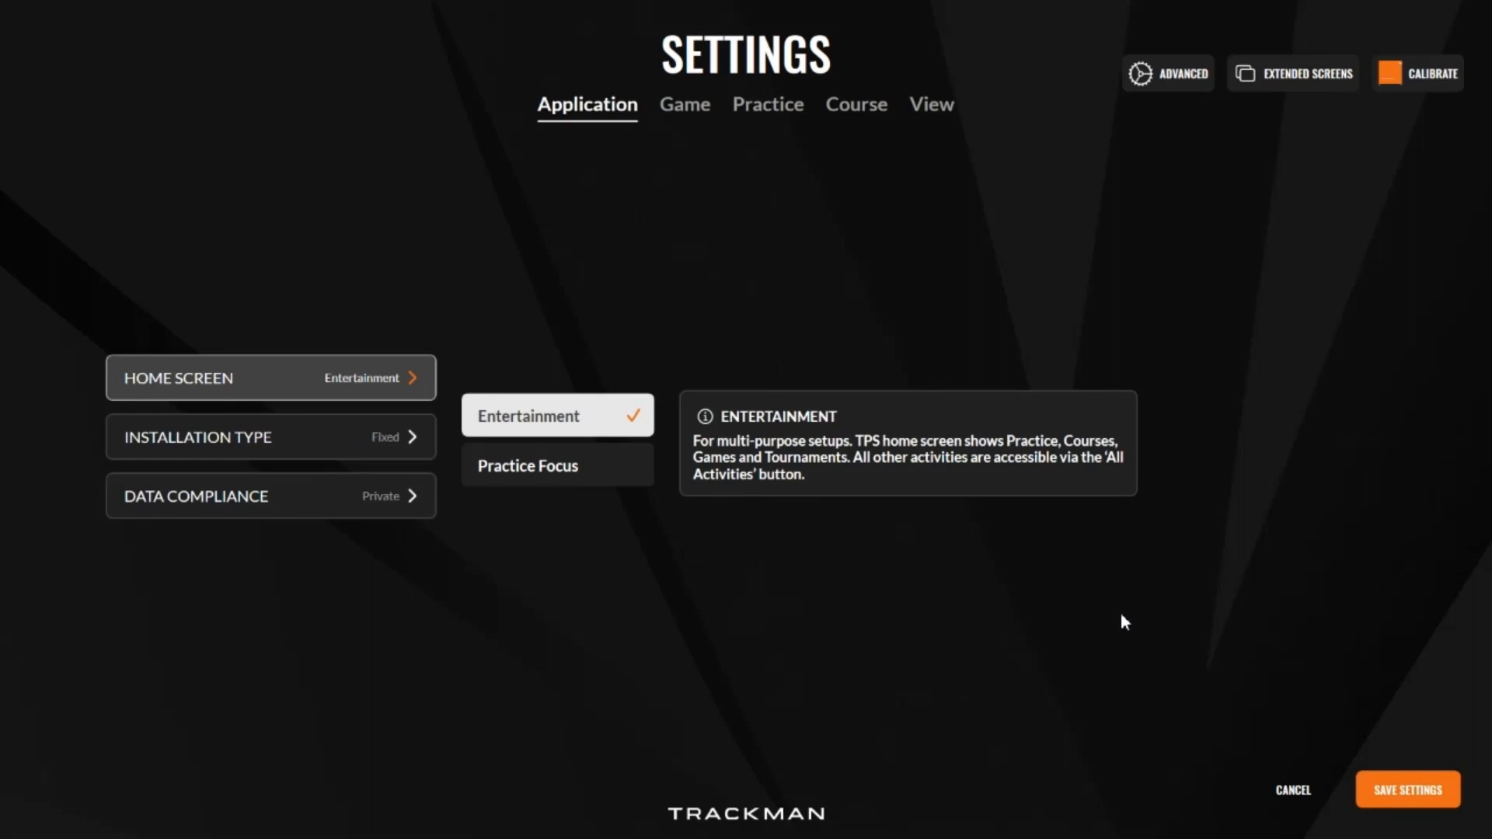
pyautogui.moveTo(1241, 734)
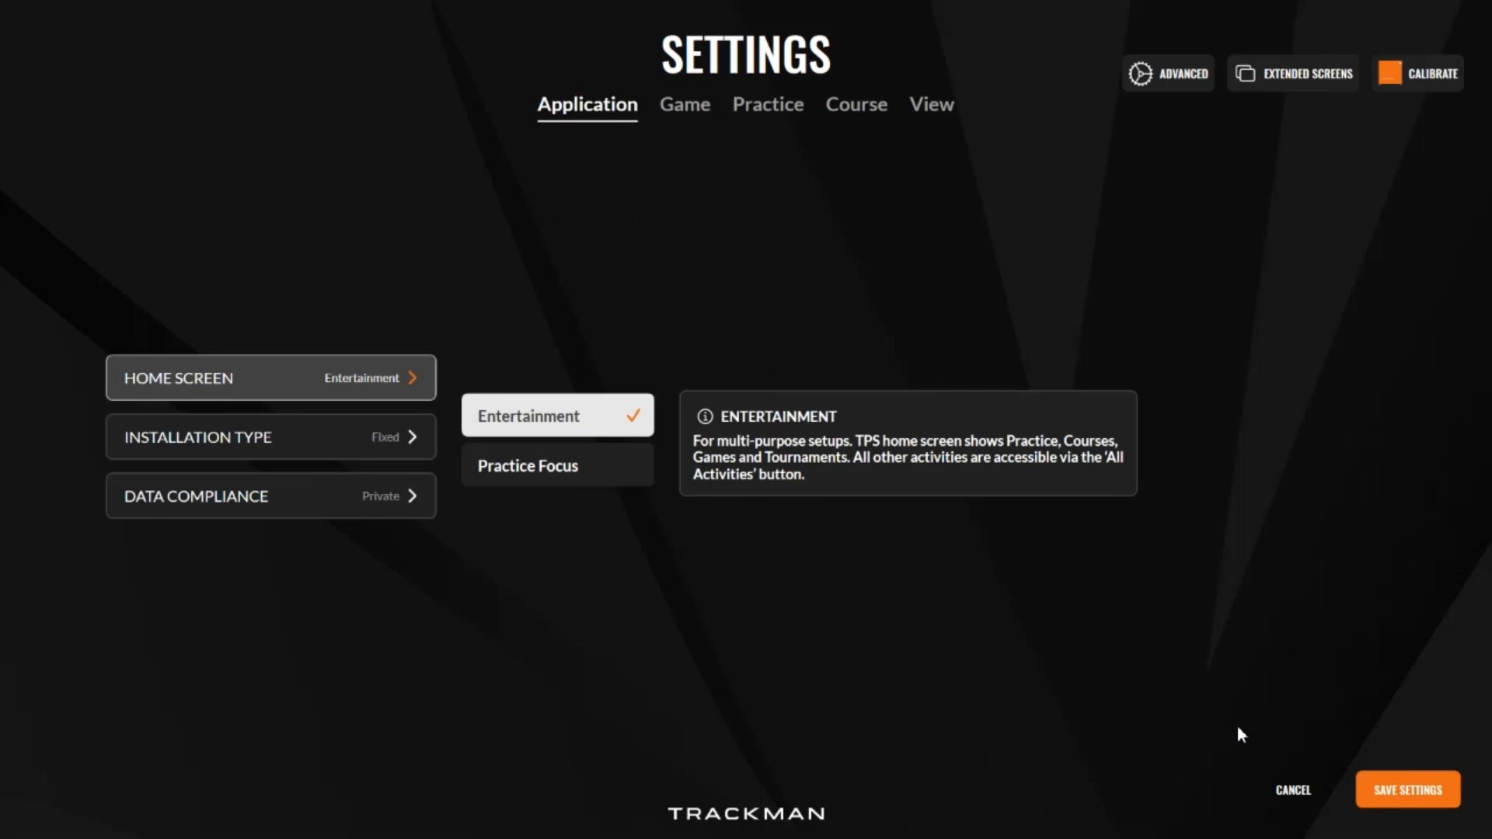
pyautogui.moveTo(1353, 774)
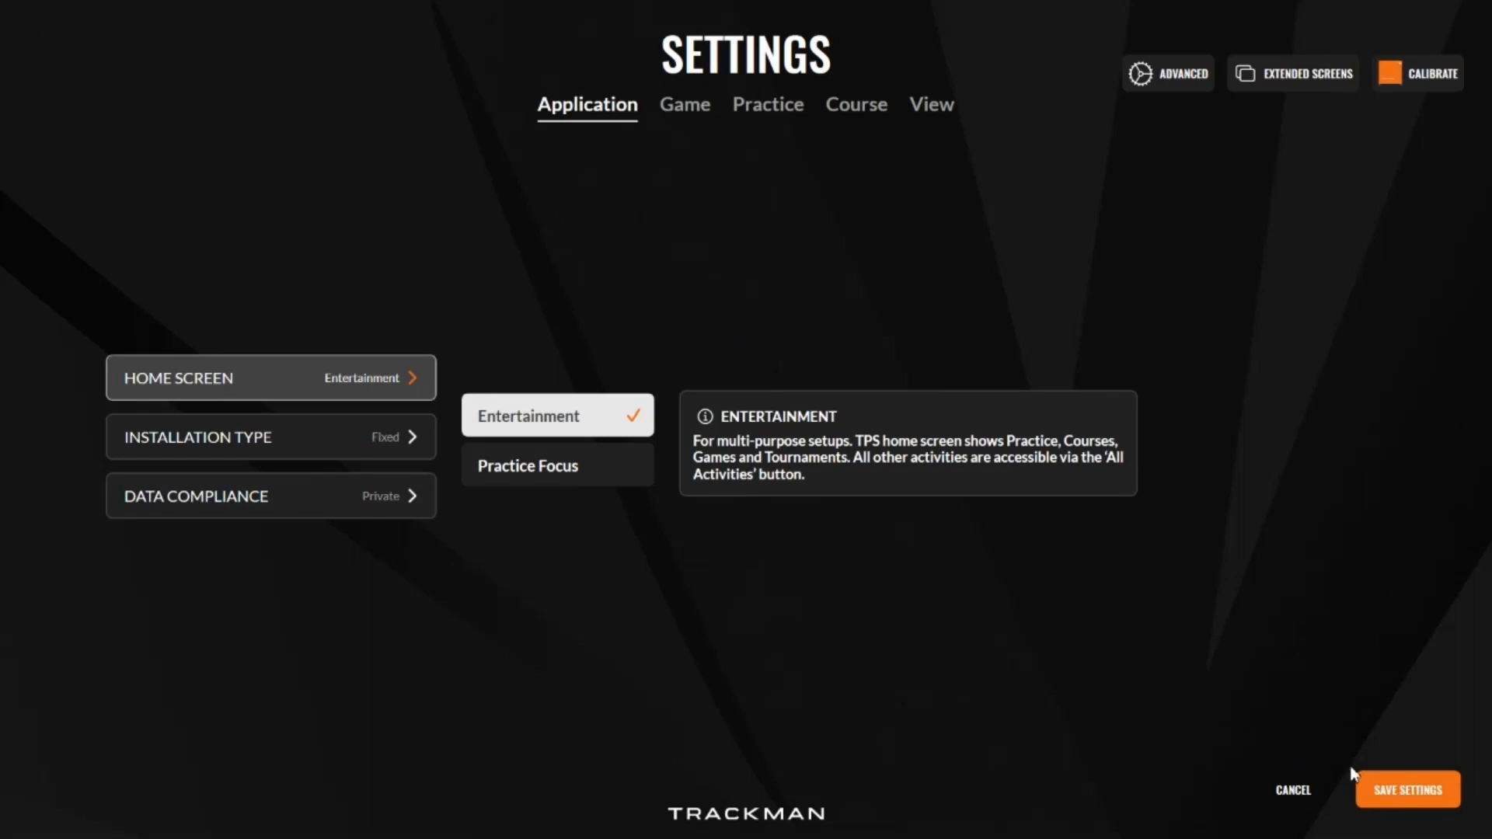
pyautogui.click(1406, 789)
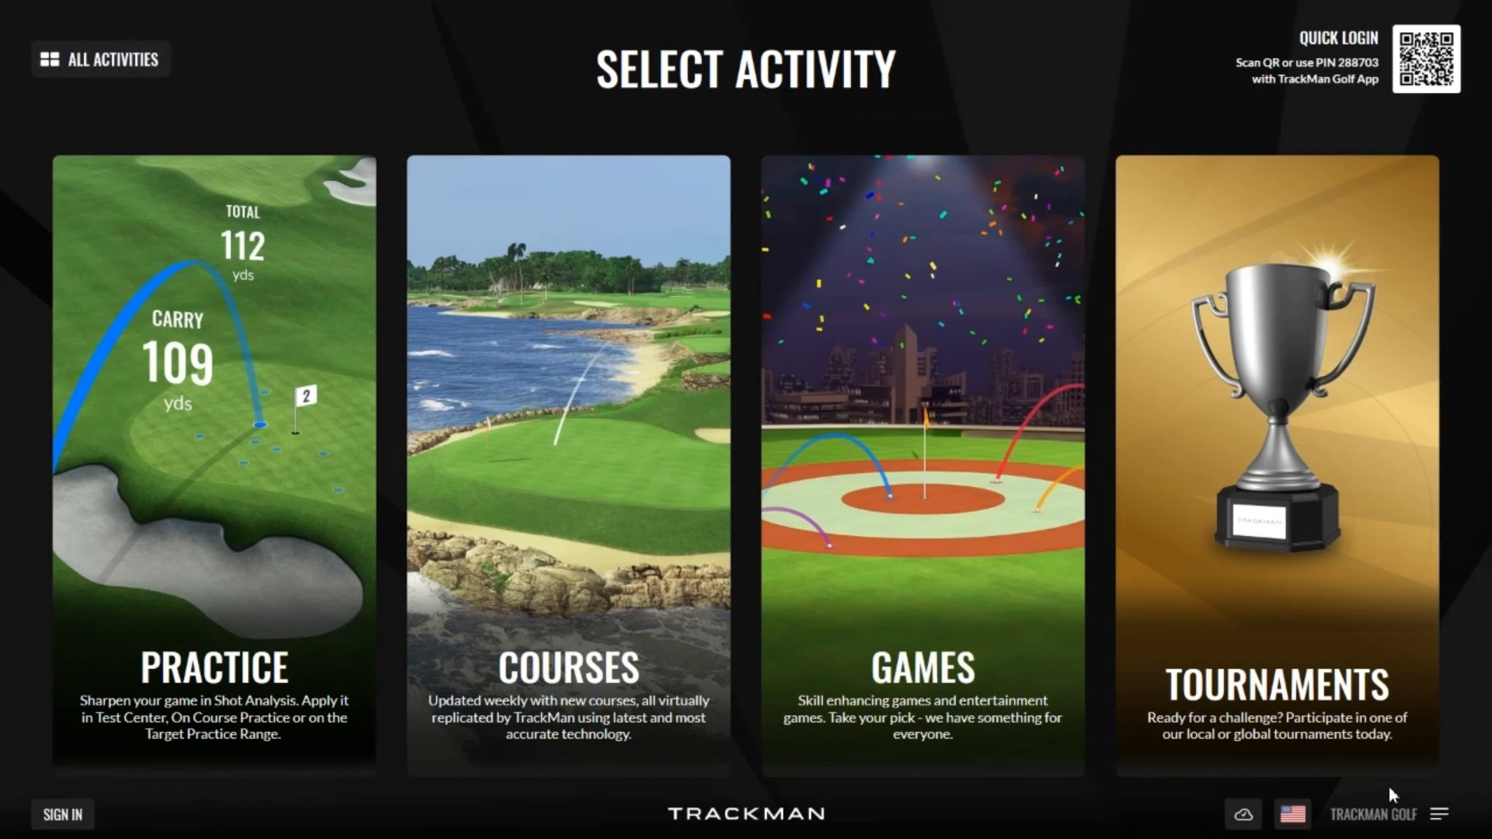